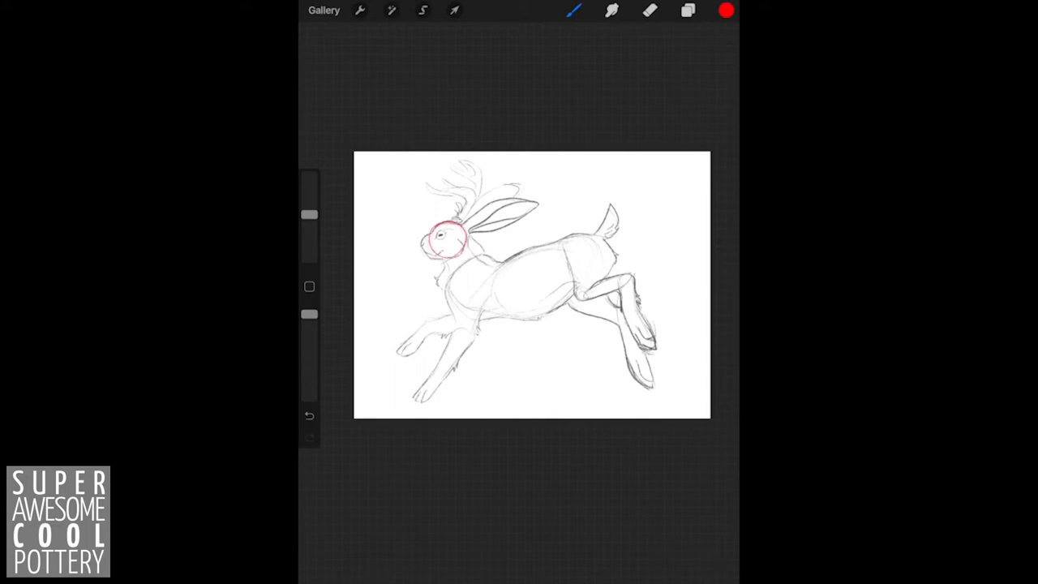
Trace red ellipses over both ears, a snout block and angular neck lines around the head circle.
{"action": "left_click_drag", "start_coordinate": [422, 240], "coordinate": [454, 240]}
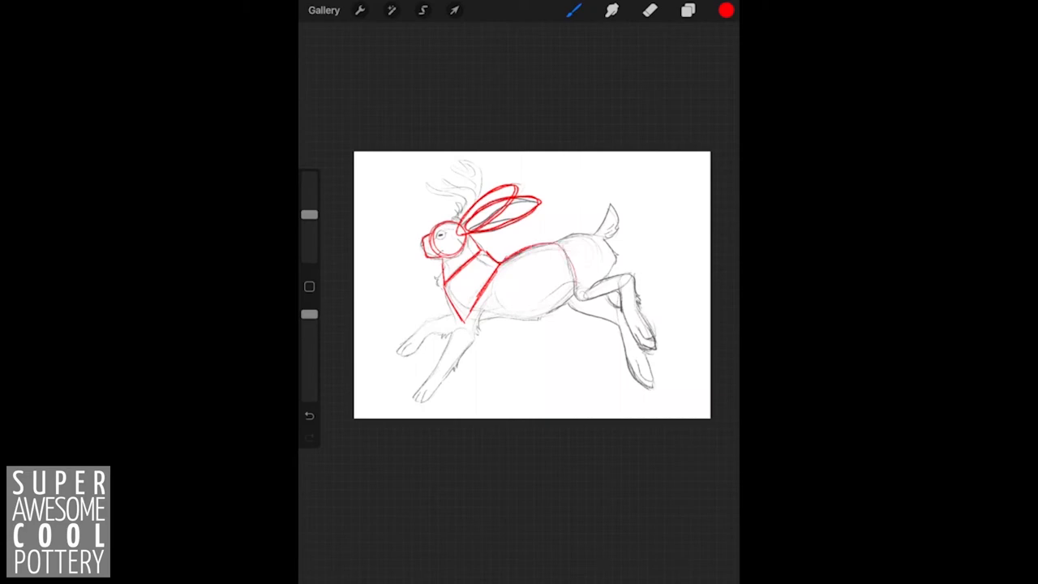
Draw and refine a red chest oval, then add a hip circle and tapered front-leg shapes.
{"action": "left_click_drag", "start_coordinate": [495, 252], "coordinate": [544, 316]}
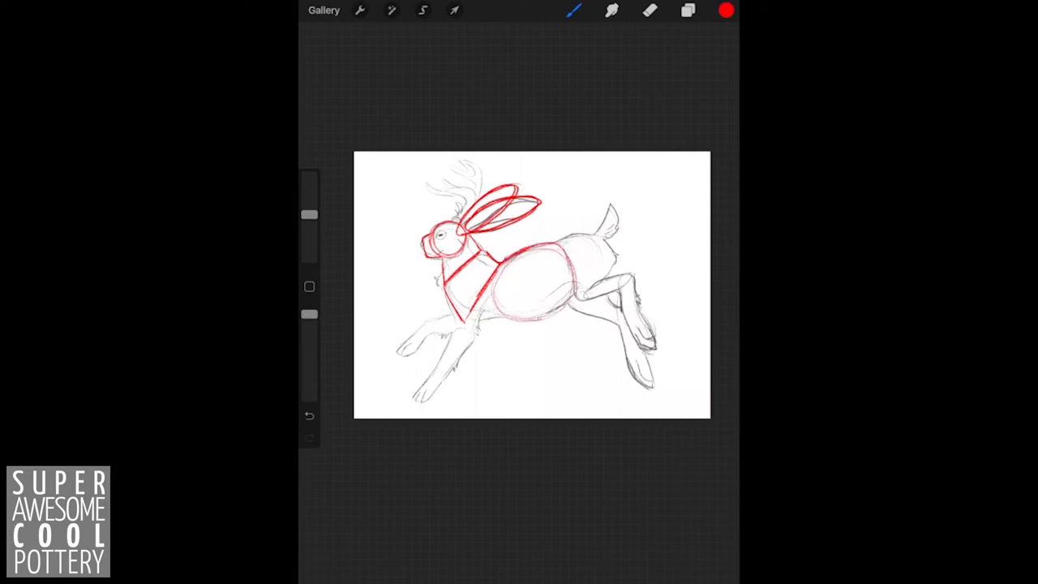
{"action": "left_click_drag", "start_coordinate": [487, 243], "coordinate": [551, 317]}
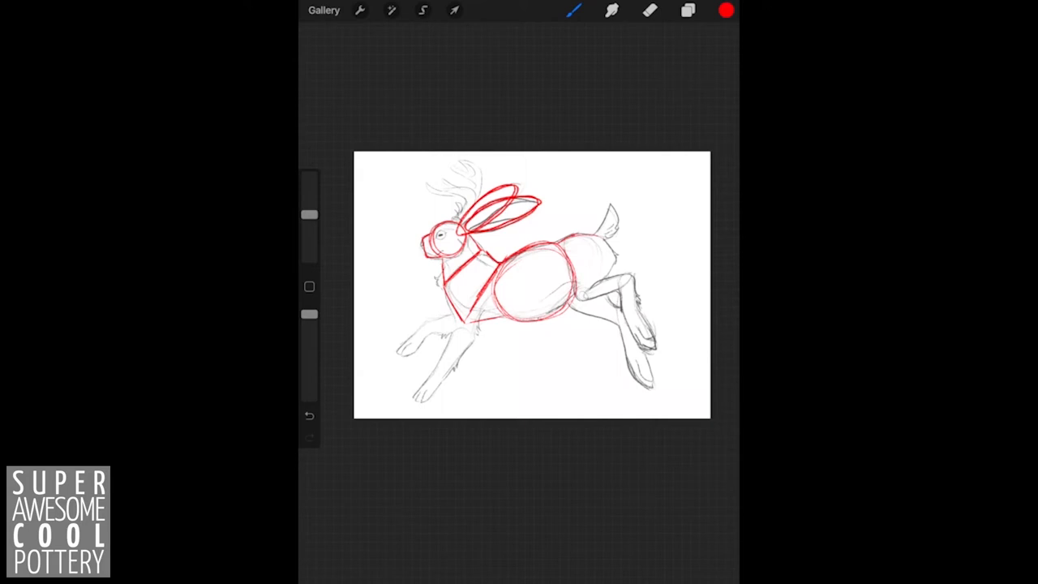
{"action": "left_click_drag", "start_coordinate": [559, 243], "coordinate": [592, 300]}
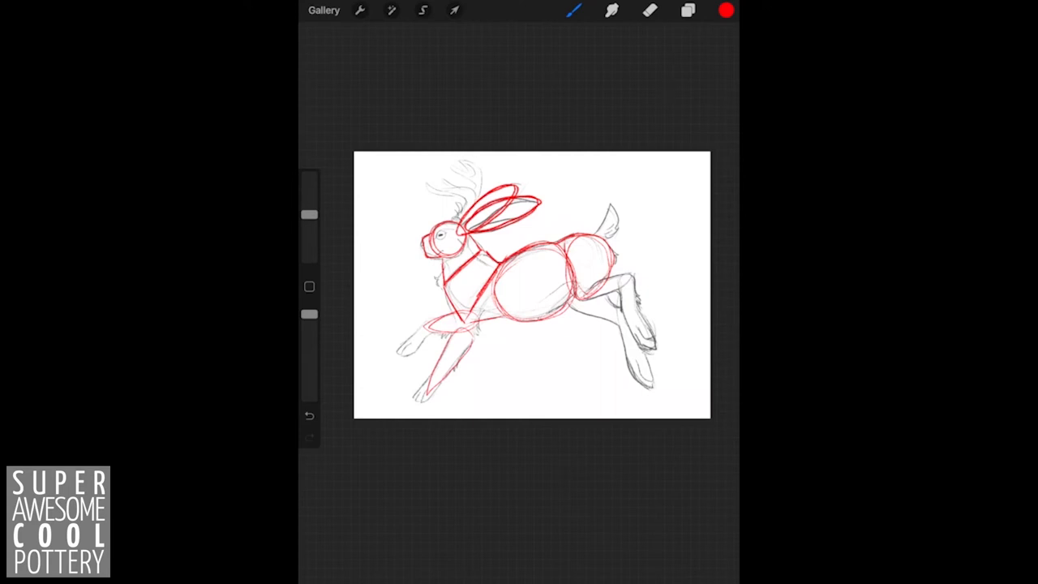
{"action": "left_click_drag", "start_coordinate": [629, 280], "coordinate": [620, 320]}
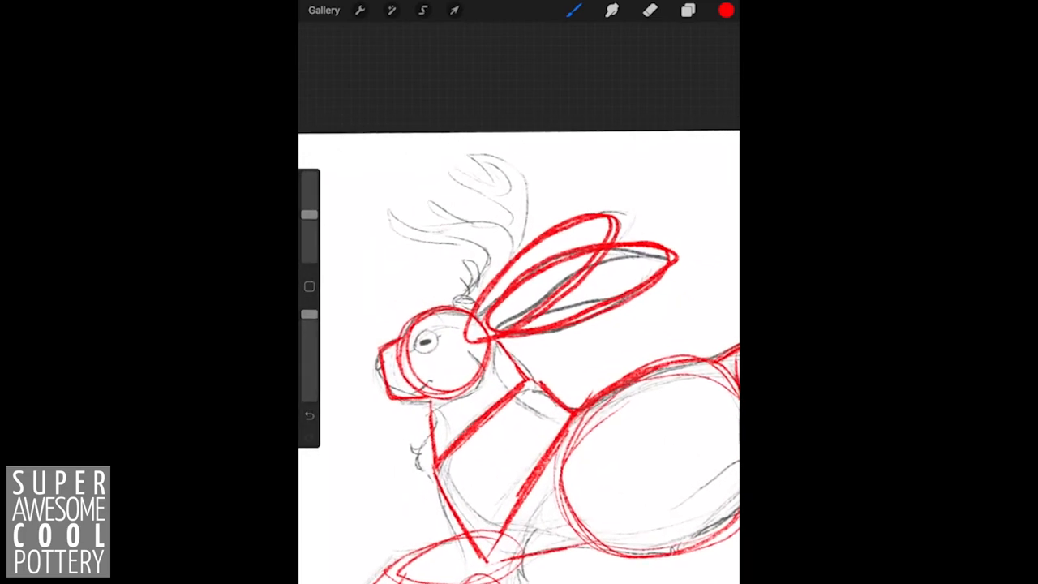
{"action": "left_click", "coordinate": [688, 10]}
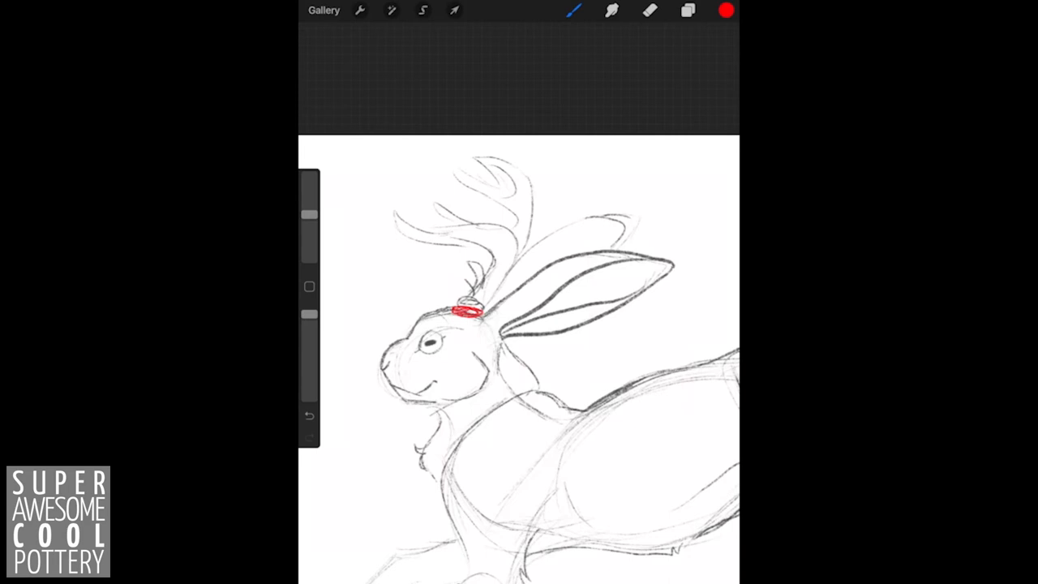
Trace a red base ellipse and curved red lines along the near antler's branches.
{"action": "left_click_drag", "start_coordinate": [397, 227], "coordinate": [487, 305]}
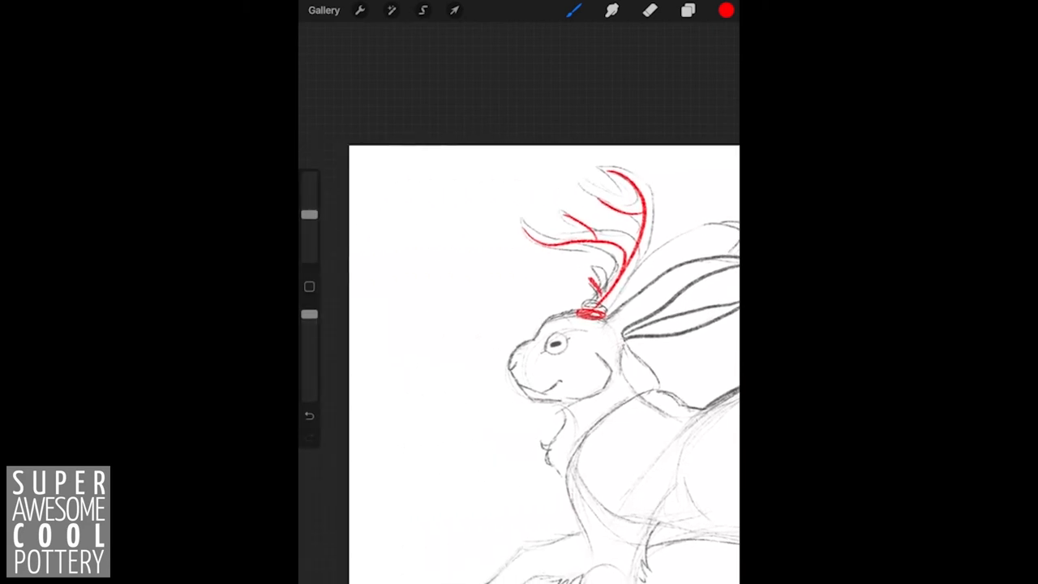
Trace the far antler with an extra prong, zoom out, and hide the red layer.
{"action": "left_click_drag", "start_coordinate": [471, 206], "coordinate": [410, 321]}
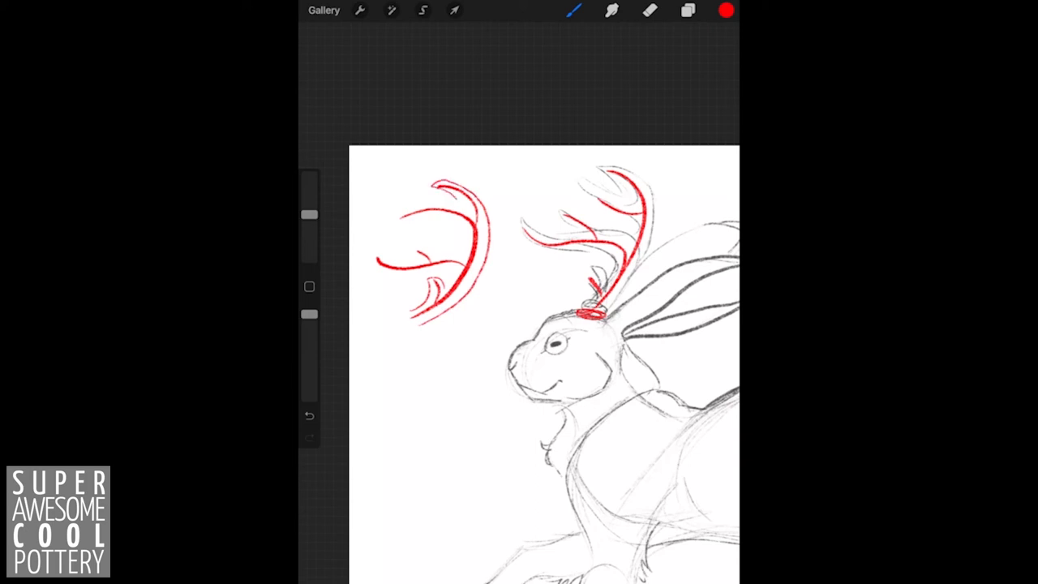
{"action": "left_click_drag", "start_coordinate": [397, 219], "coordinate": [454, 259]}
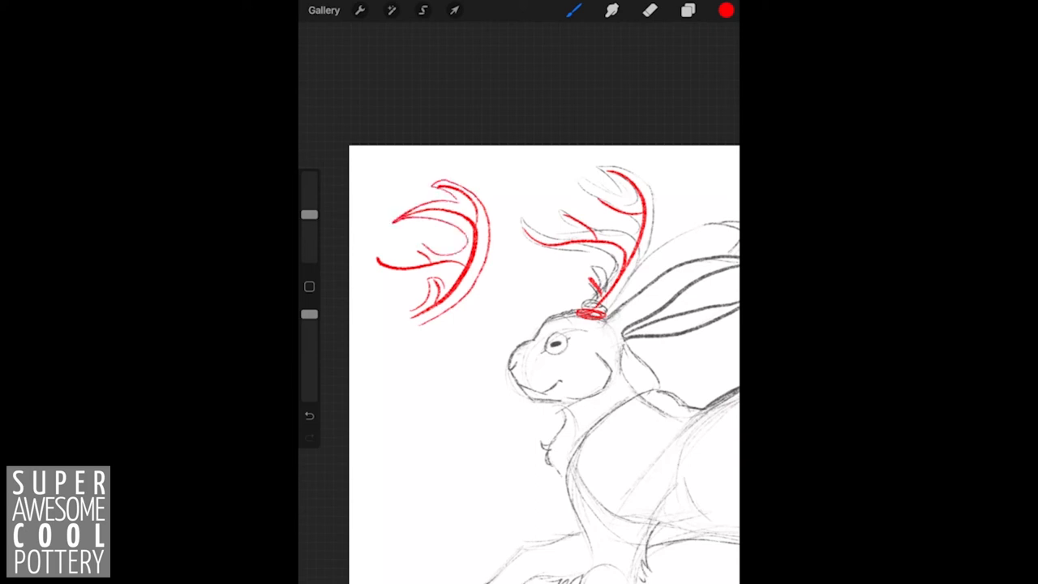
{"action": "left_click_drag", "start_coordinate": [373, 259], "coordinate": [454, 275]}
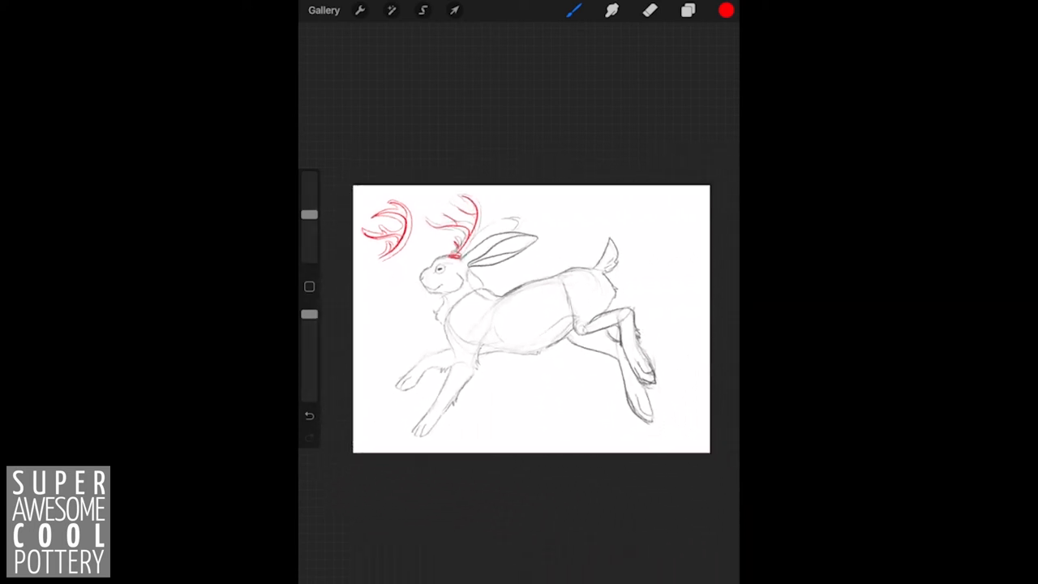
{"action": "left_click", "coordinate": [687, 9]}
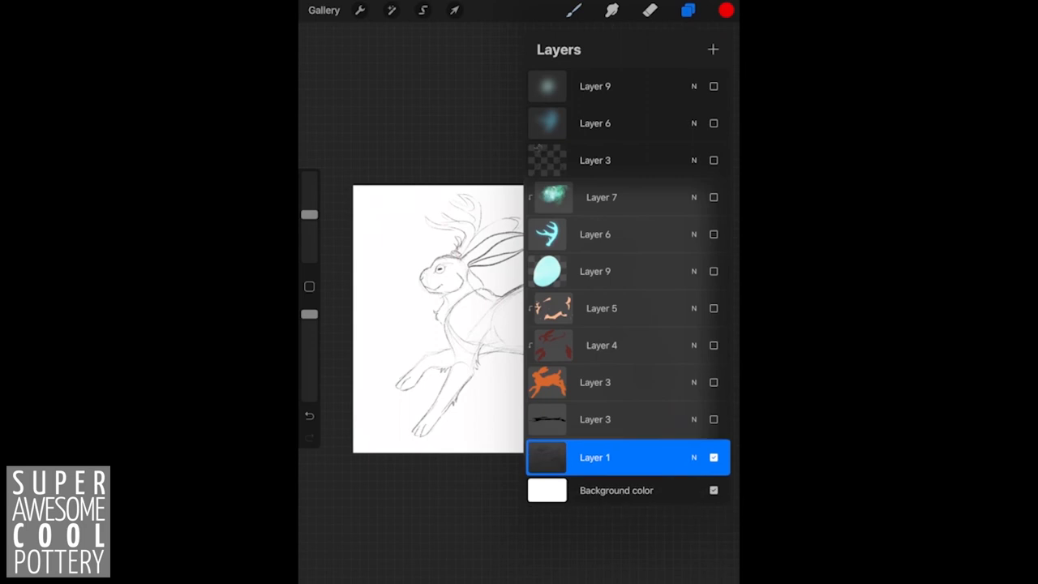
{"action": "left_click", "coordinate": [687, 9]}
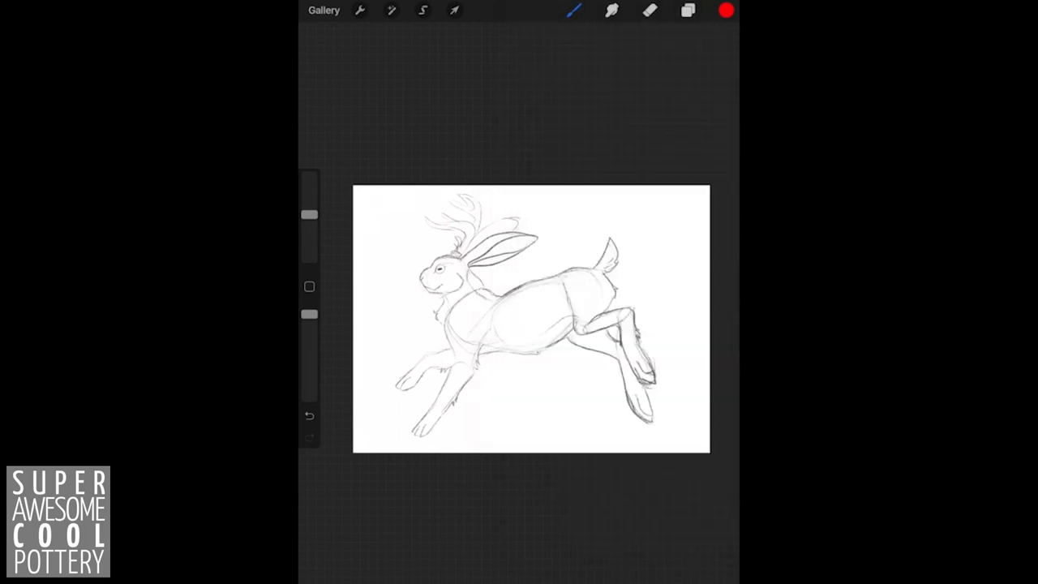